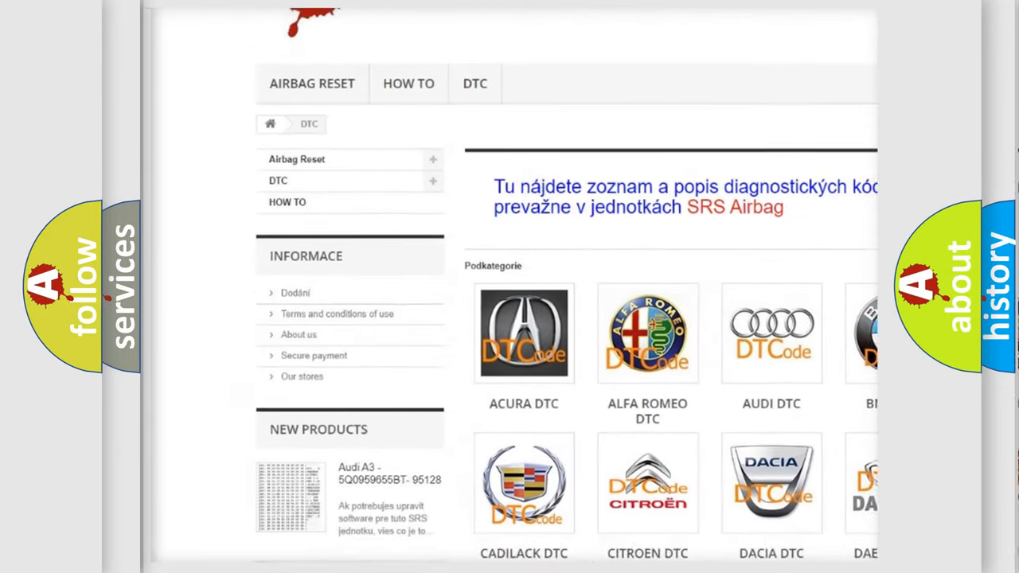
pyautogui.scroll(-3)
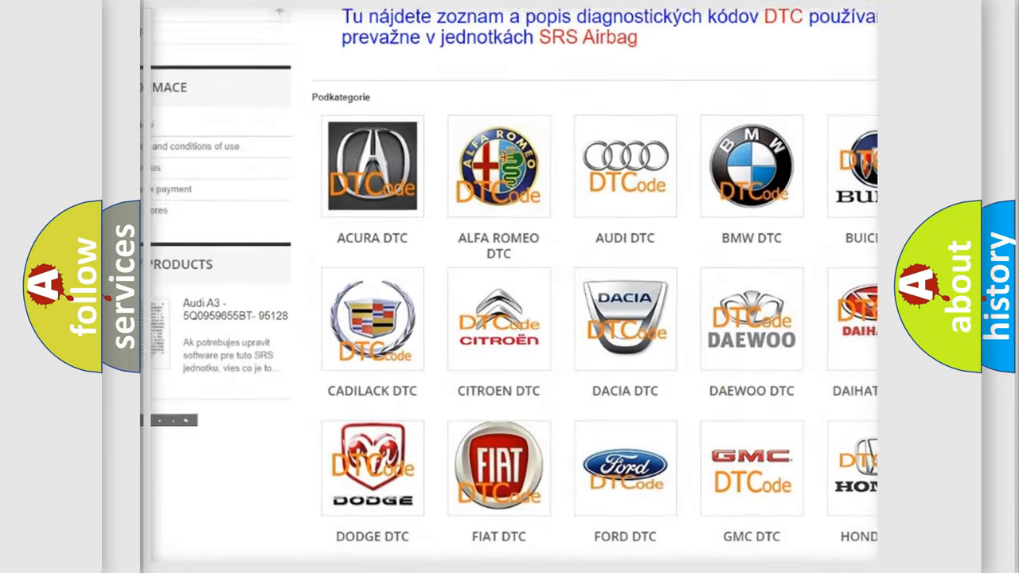
pyautogui.scroll(-3)
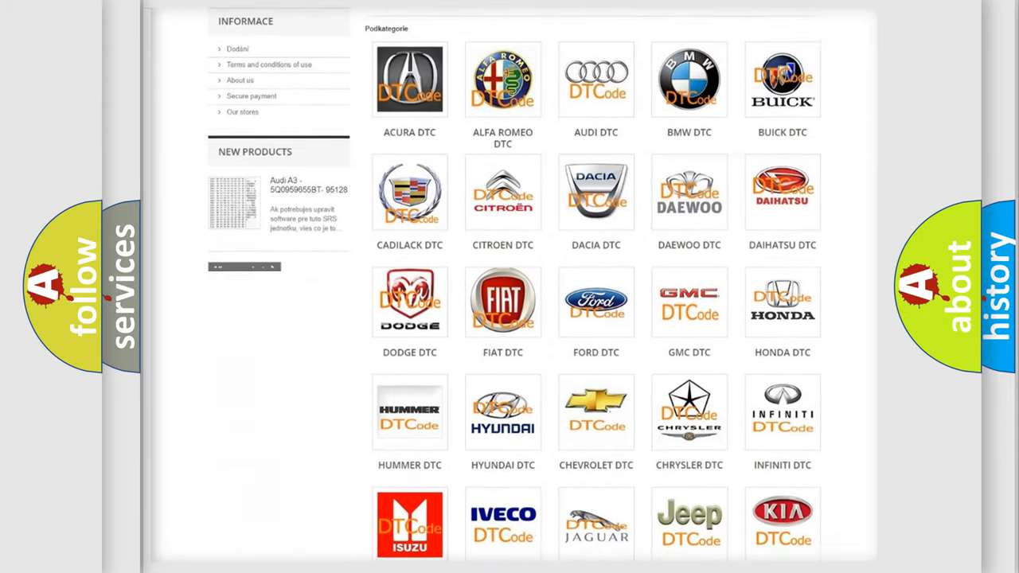
pyautogui.scroll(-3)
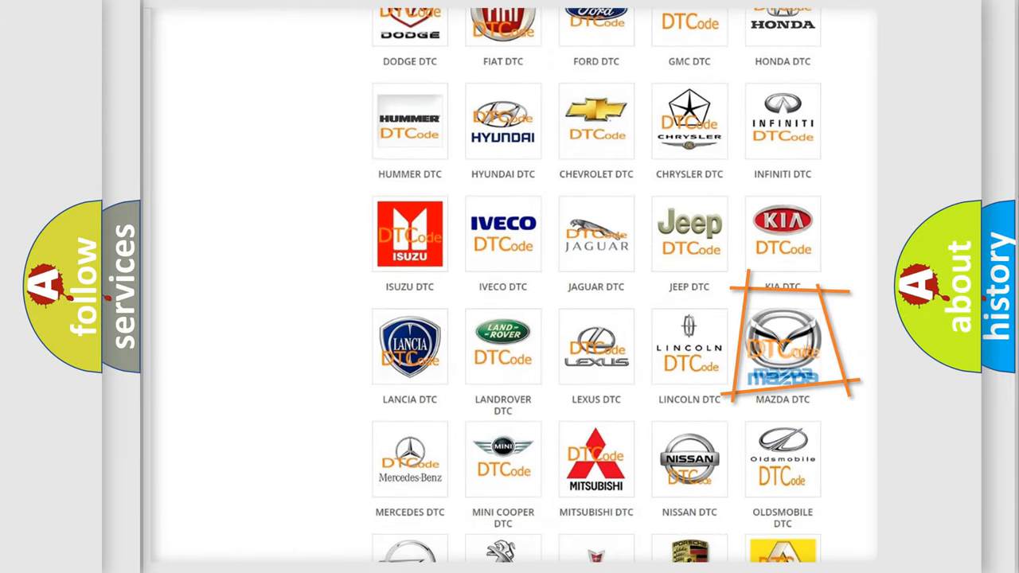